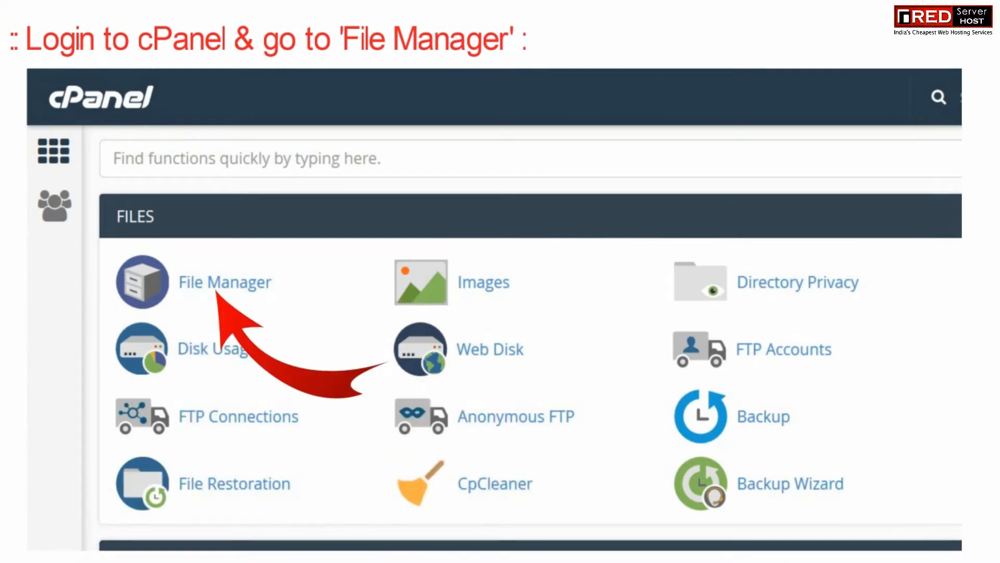
Enter File Manager from the Files section and navigate into the public_html folder
click(142, 281)
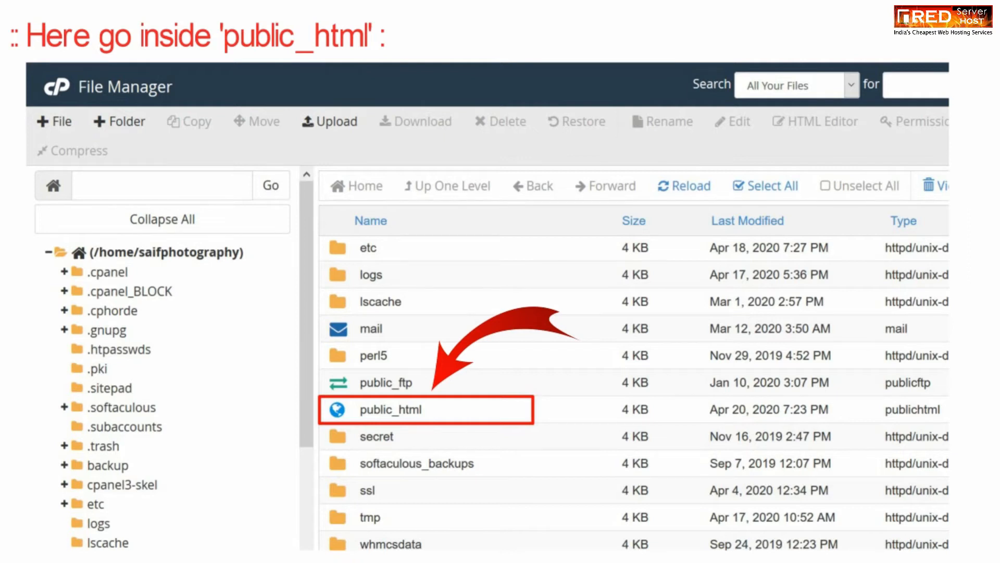
double_click(390, 409)
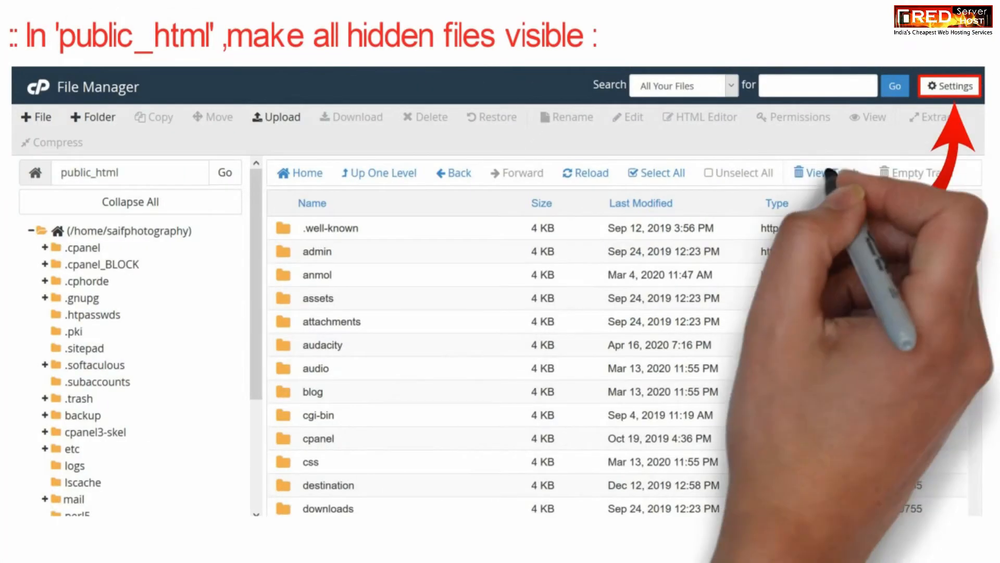
In Preferences, enable Show Hidden Files (dotfiles) and save so .htaccess appears
click(948, 86)
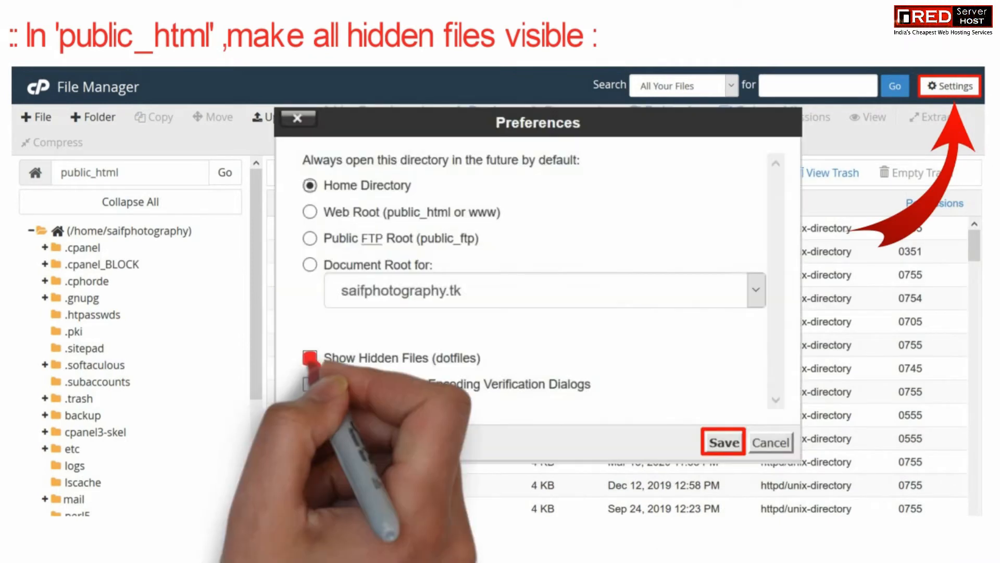
click(310, 357)
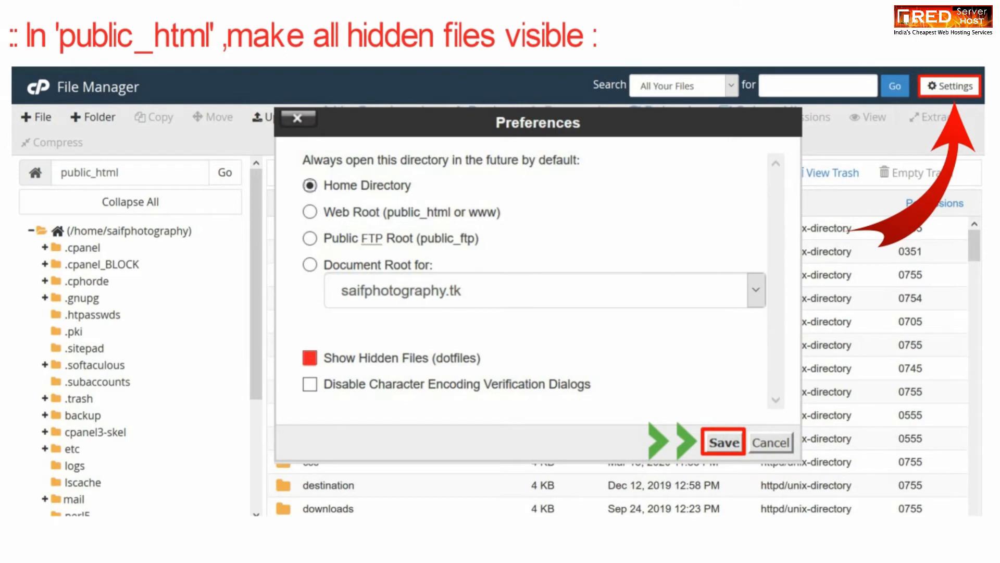
click(721, 441)
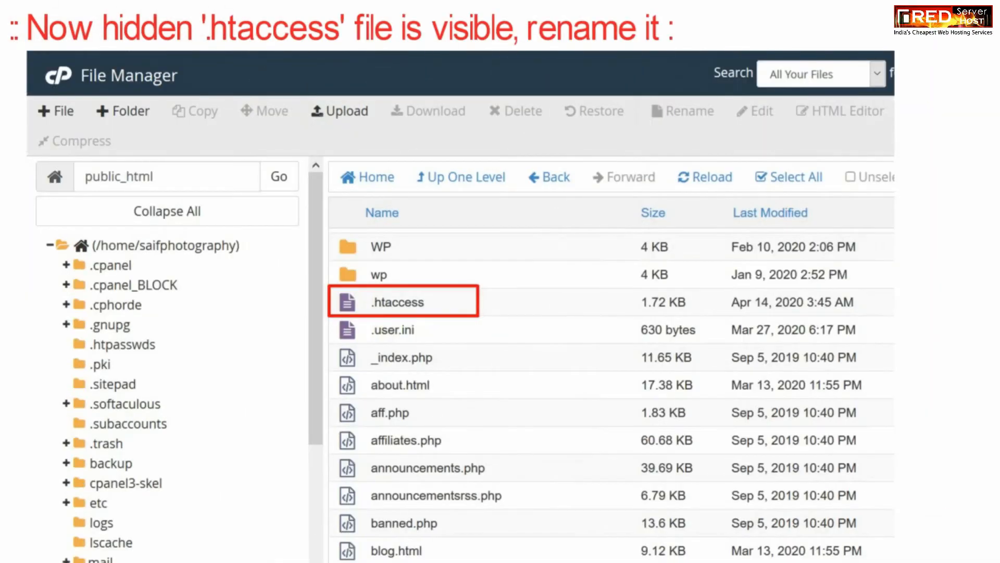
Rename the .htaccess file to .htaccess_disable via its context menu and confirm
right_click(396, 302)
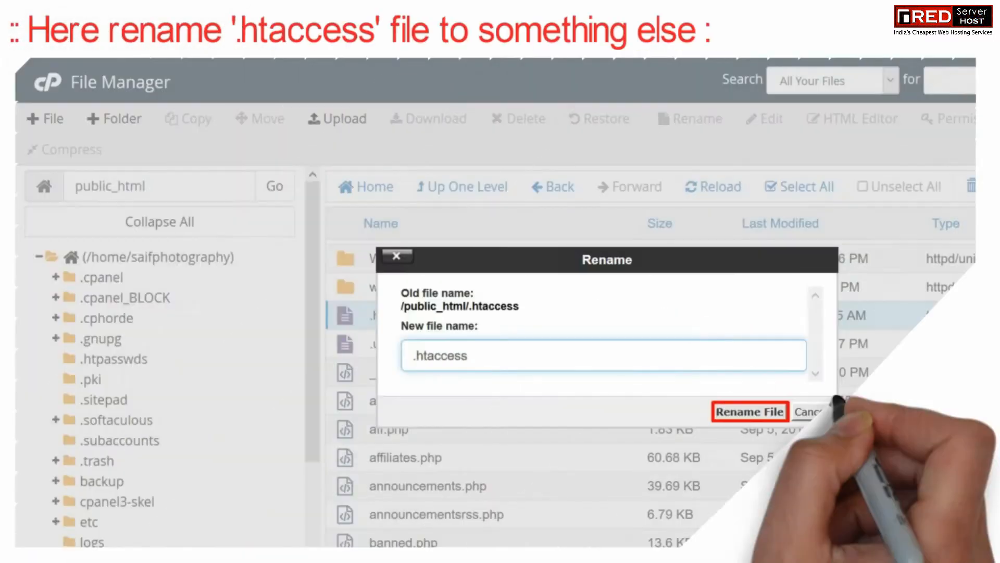
click(604, 355)
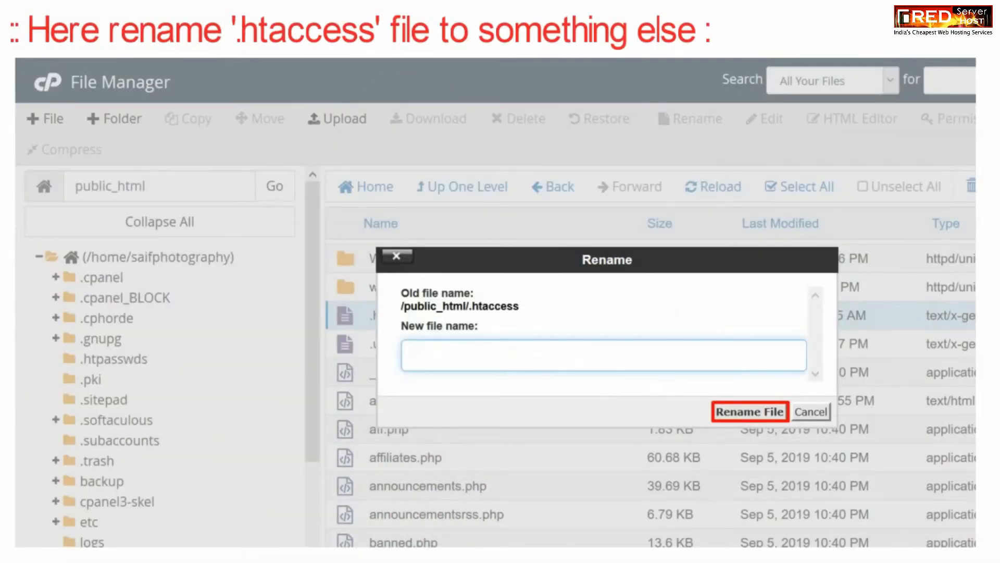
text(.htaccess_disable)
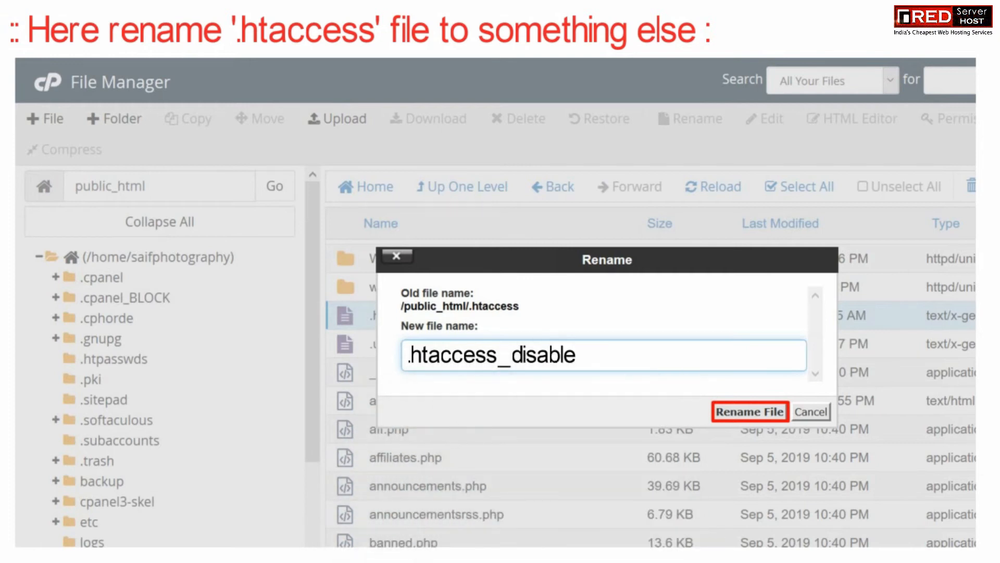
click(749, 412)
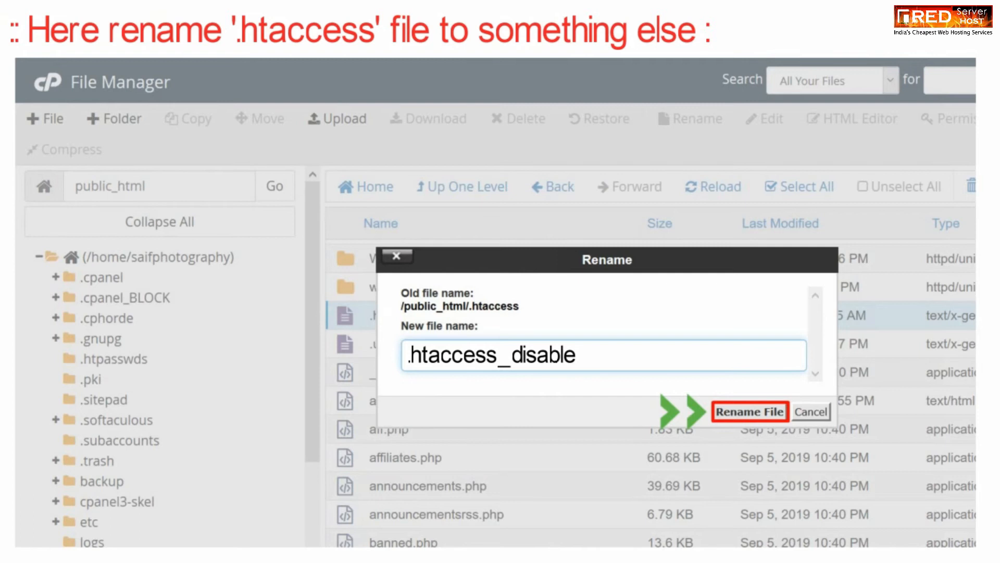
click(749, 412)
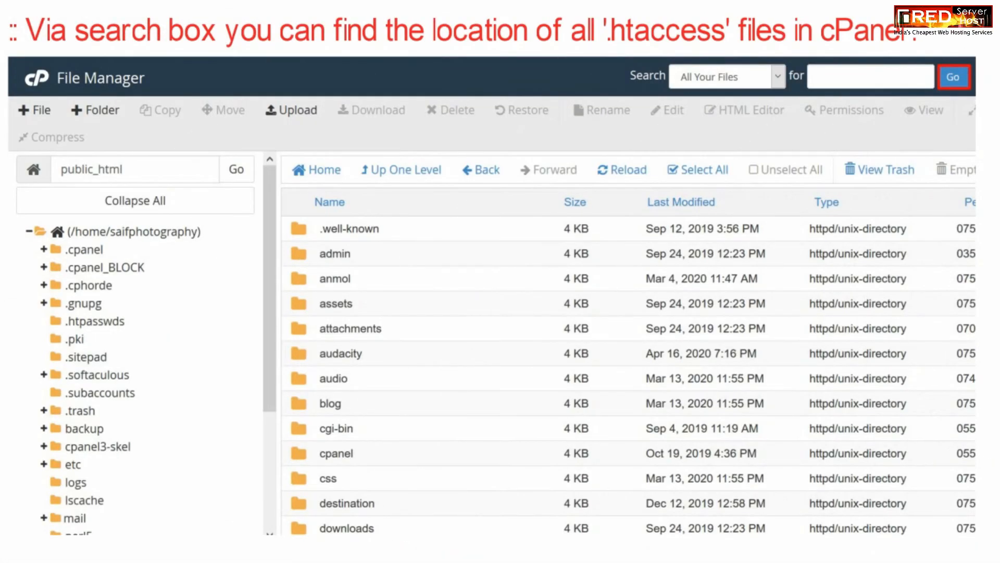
Search All Your Files for .htaccess and bring up actions for the home-directory .htaccess result
text(.htaccess)
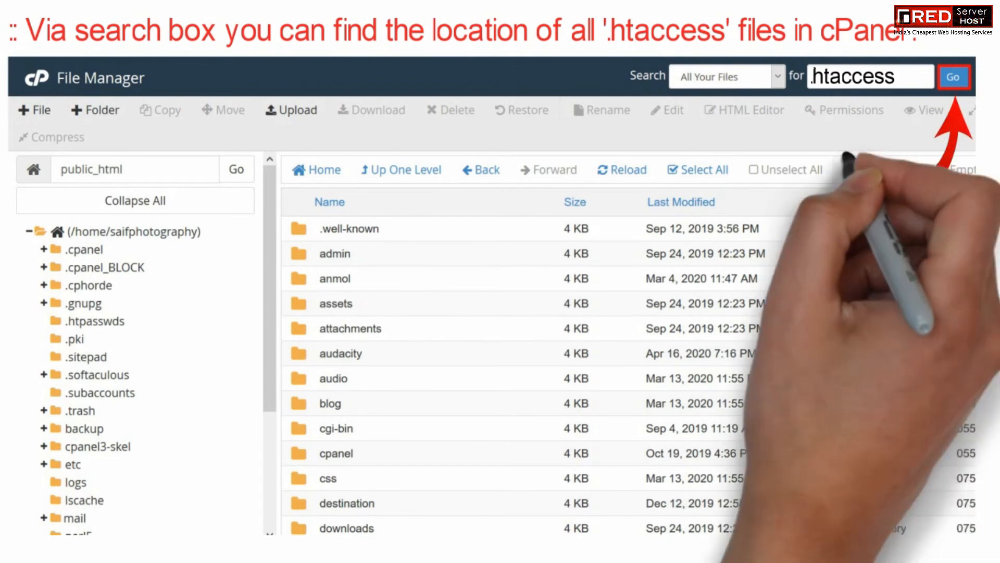
click(954, 76)
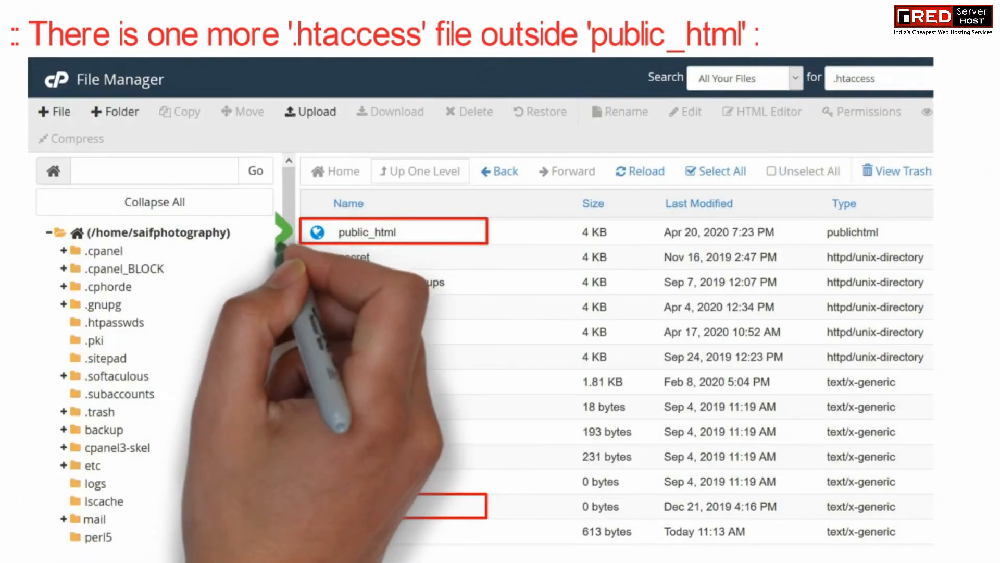
right_click(361, 507)
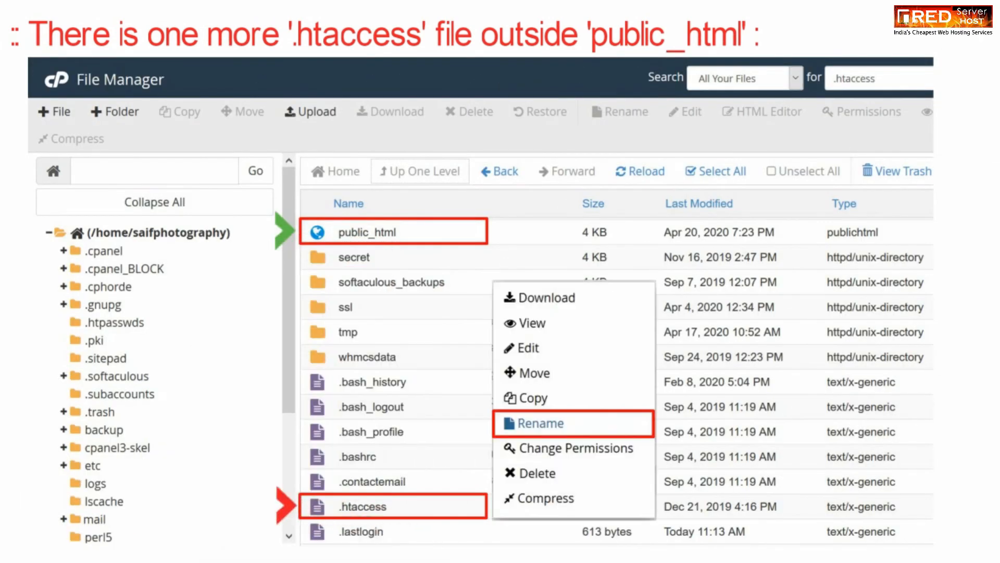